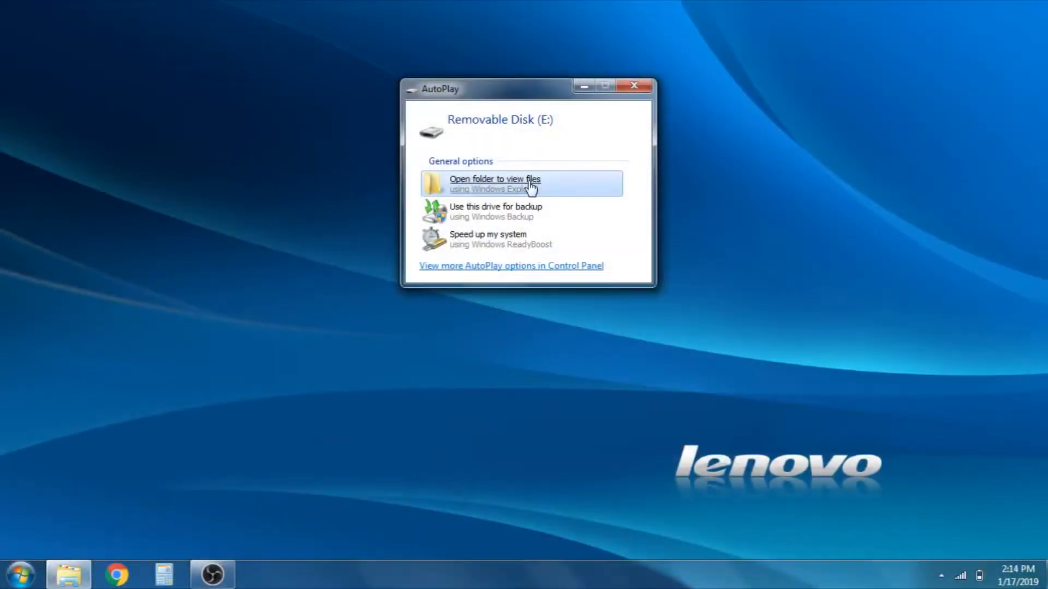
Browse the files on Removable Disk (E:) from the AutoPlay dialog.
click(494, 183)
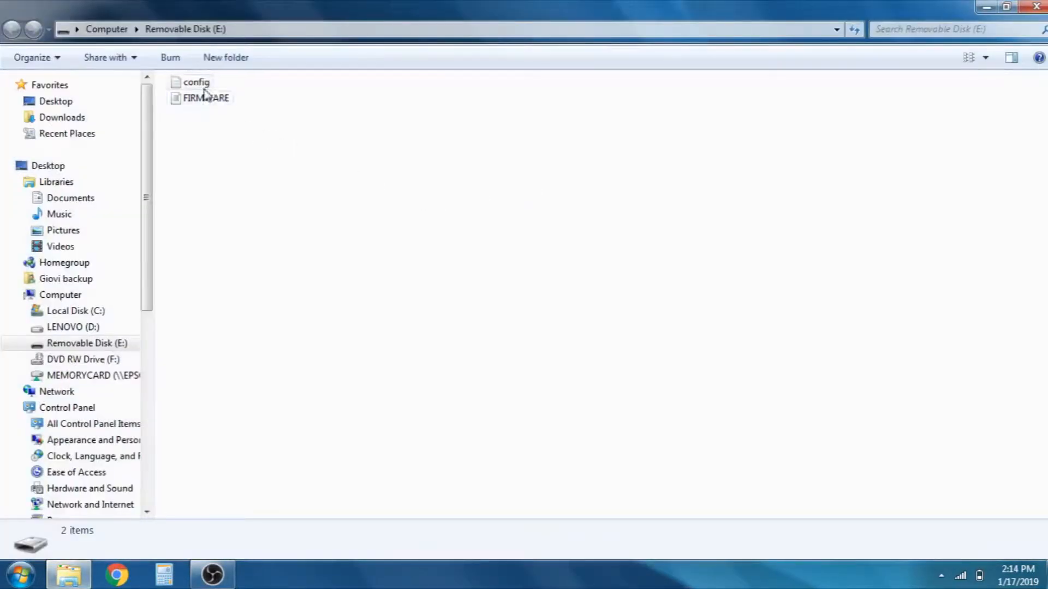
Load the config file and scroll to the Endstops homing settings.
double_click(195, 82)
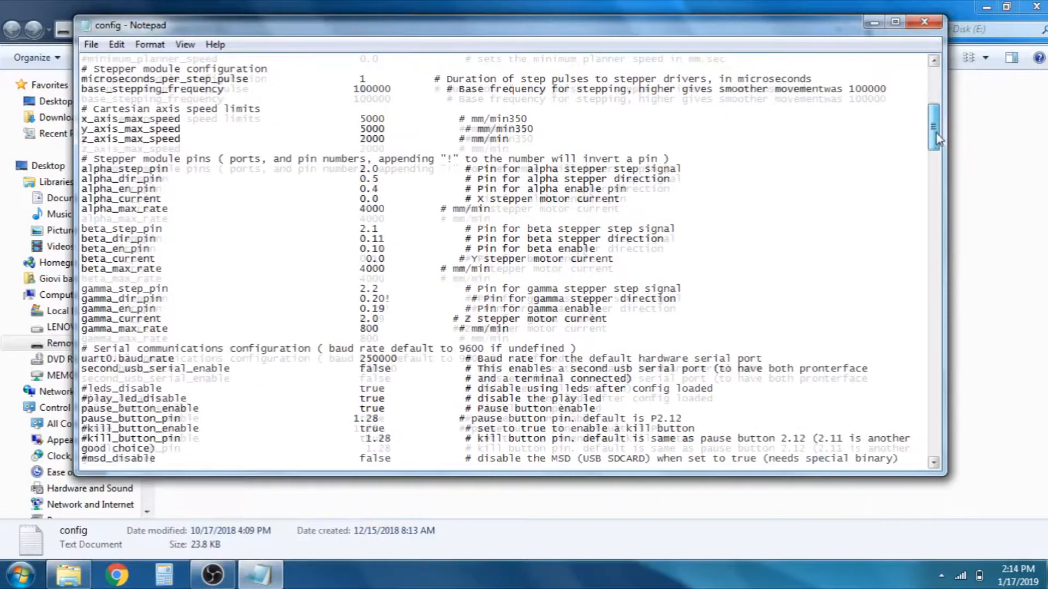
scroll(down, 3)
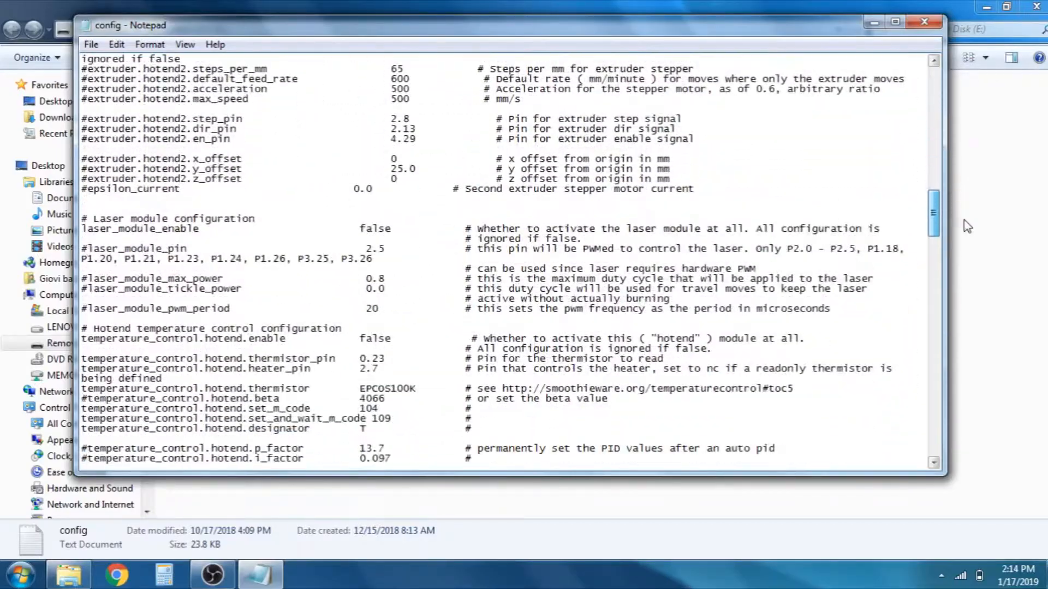
scroll(down, 3)
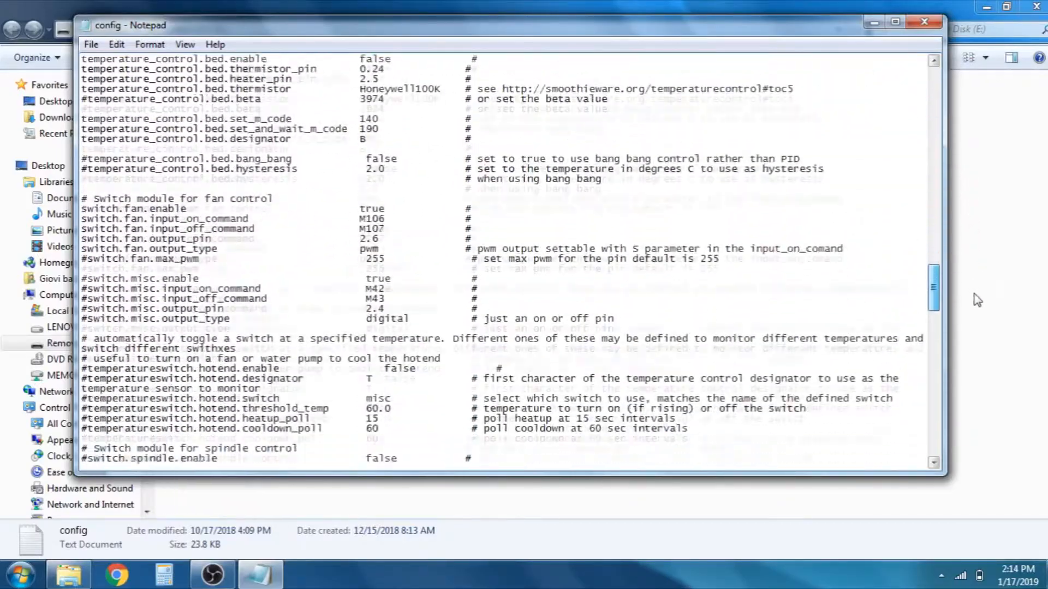
scroll(down, 3)
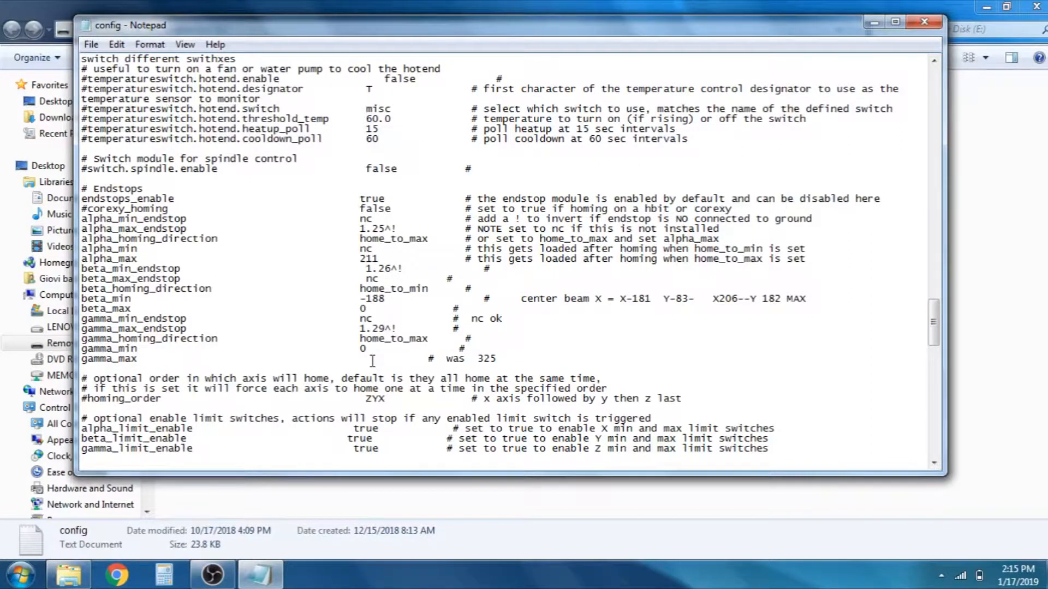
Enter 400 for gamma_max and save the config file.
text(4)
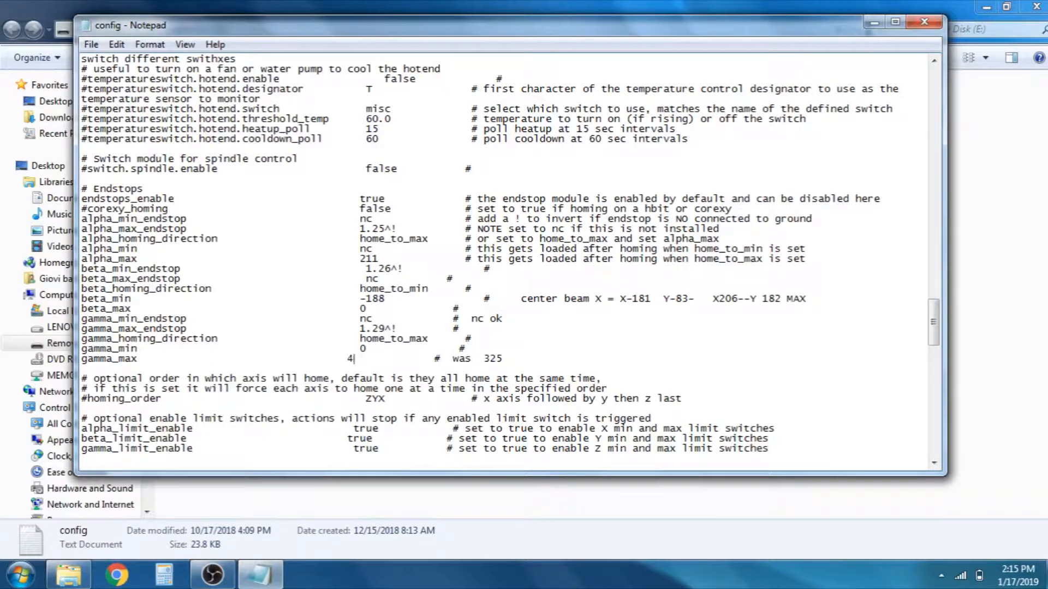
text(00)
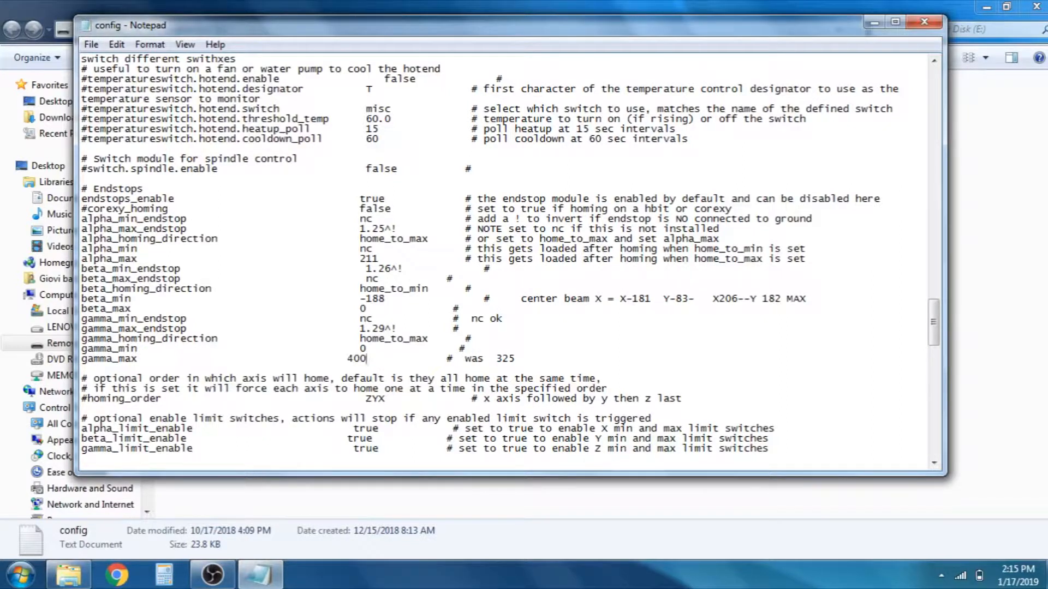
click(91, 43)
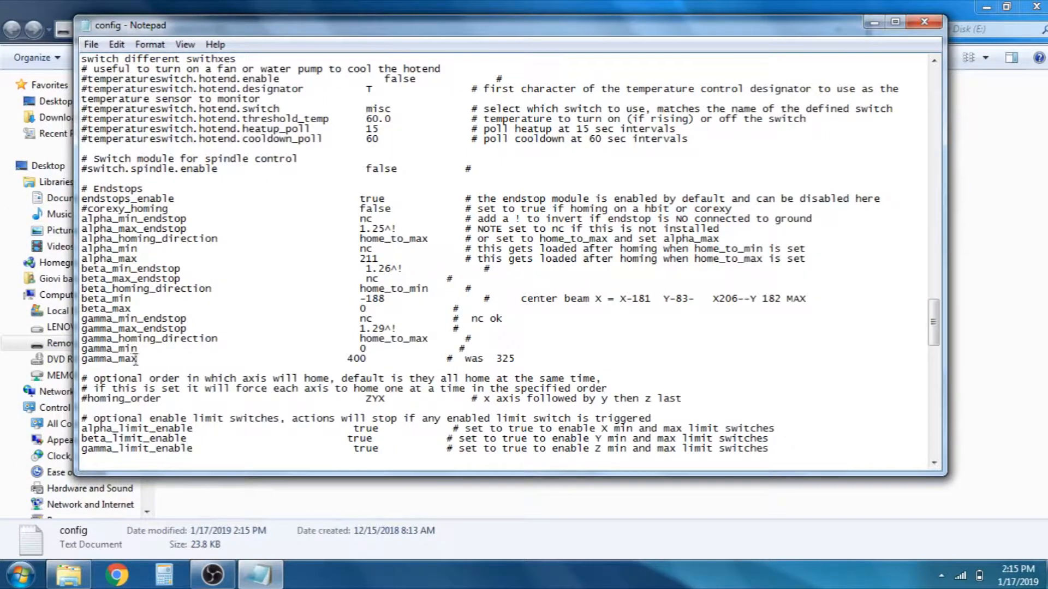
Re-edit the gamma_max value to 400, save again and close the config file.
double_click(109, 358)
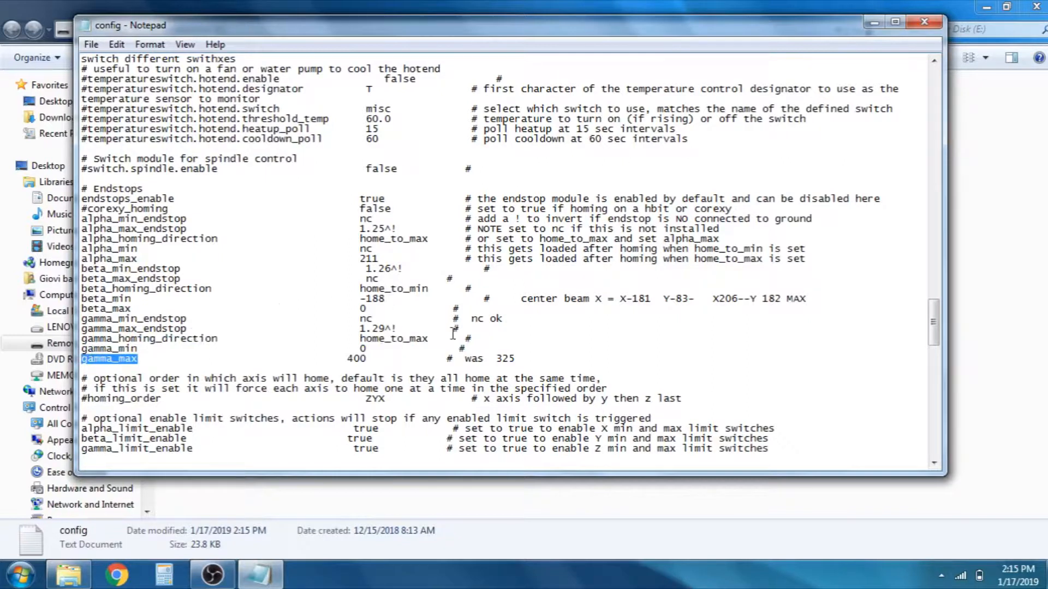
click(367, 359)
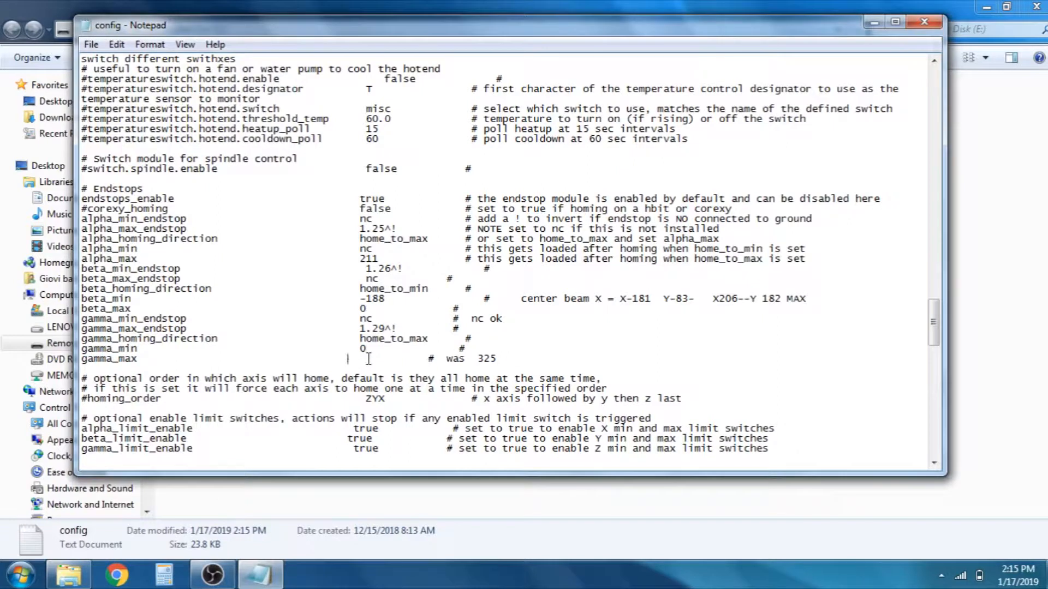
text(5)
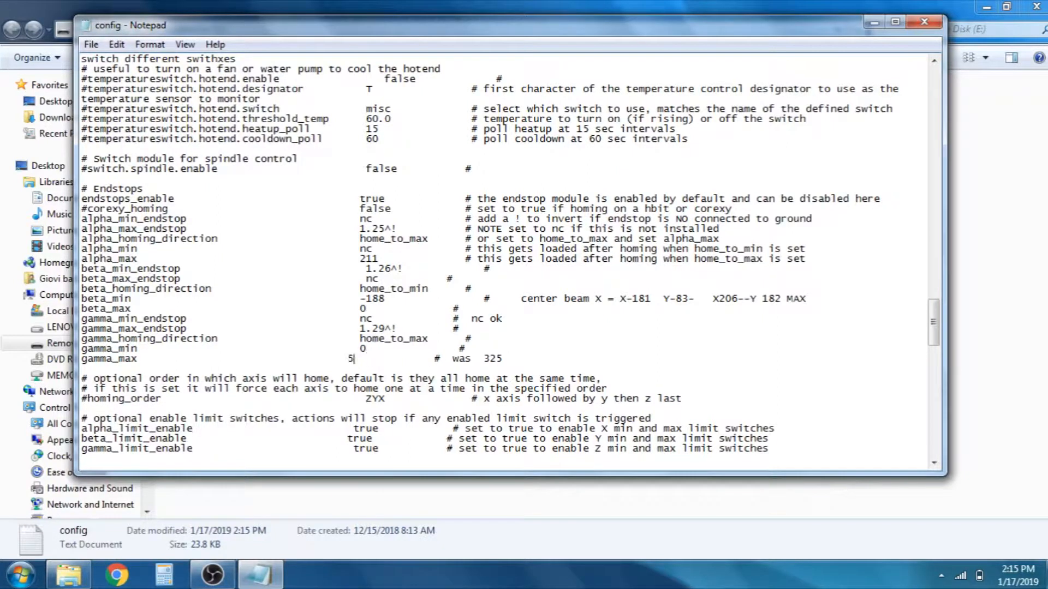
text(2)
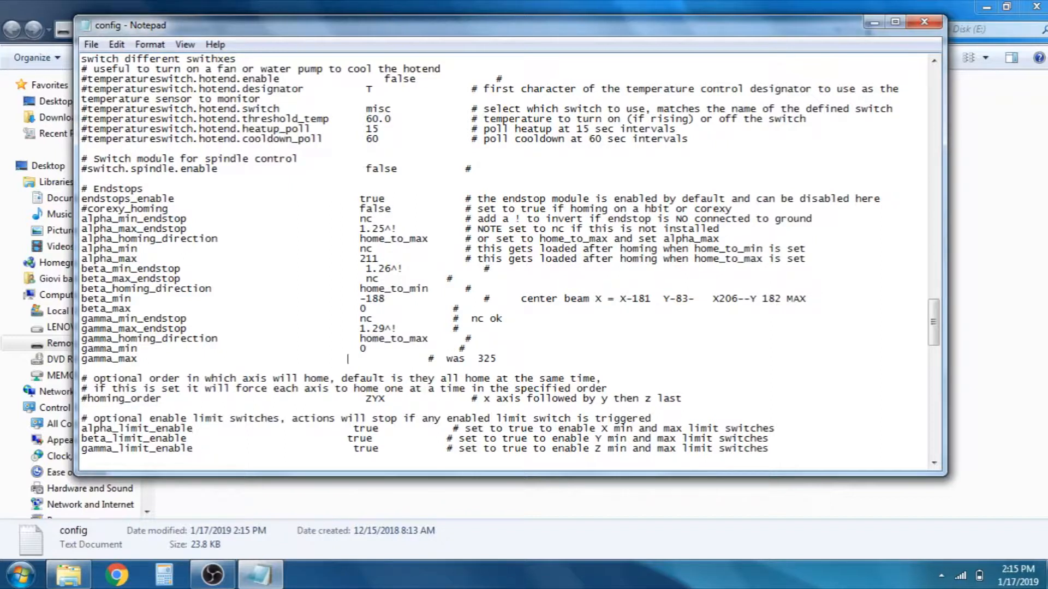
mouse_move(277, 256)
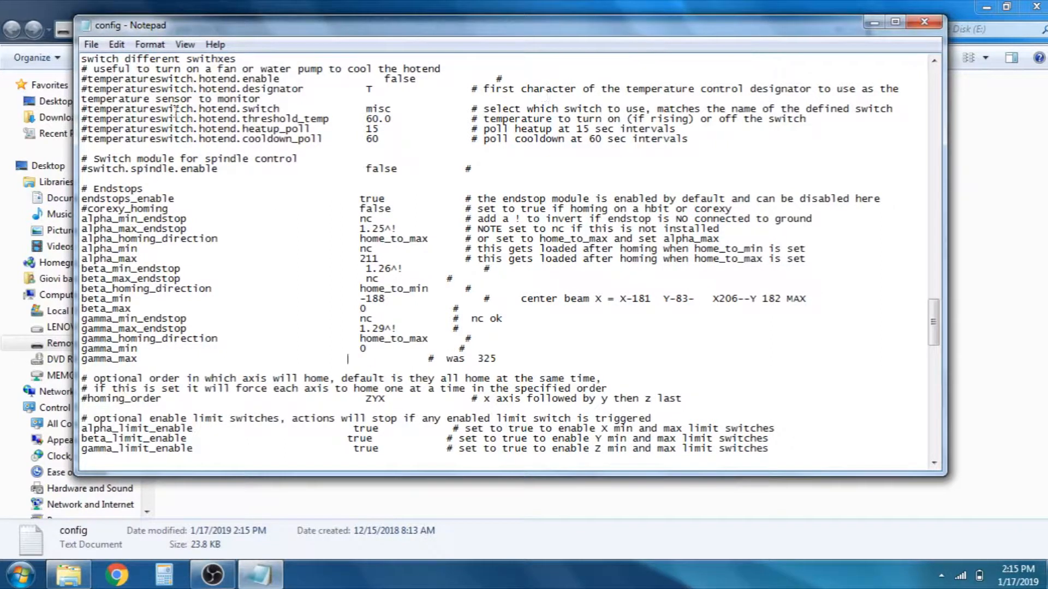
text(400)
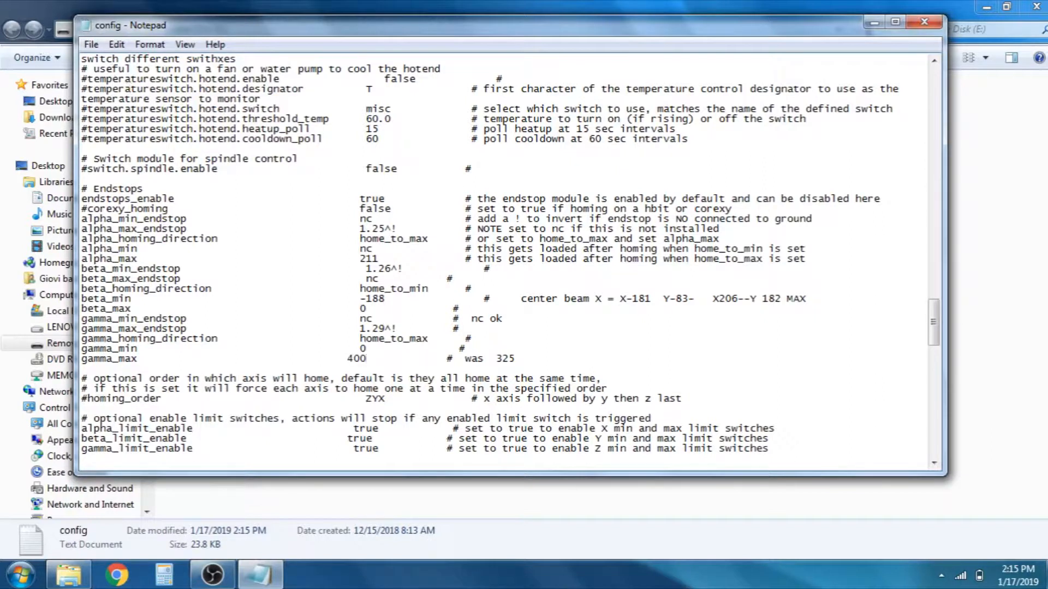
click(90, 44)
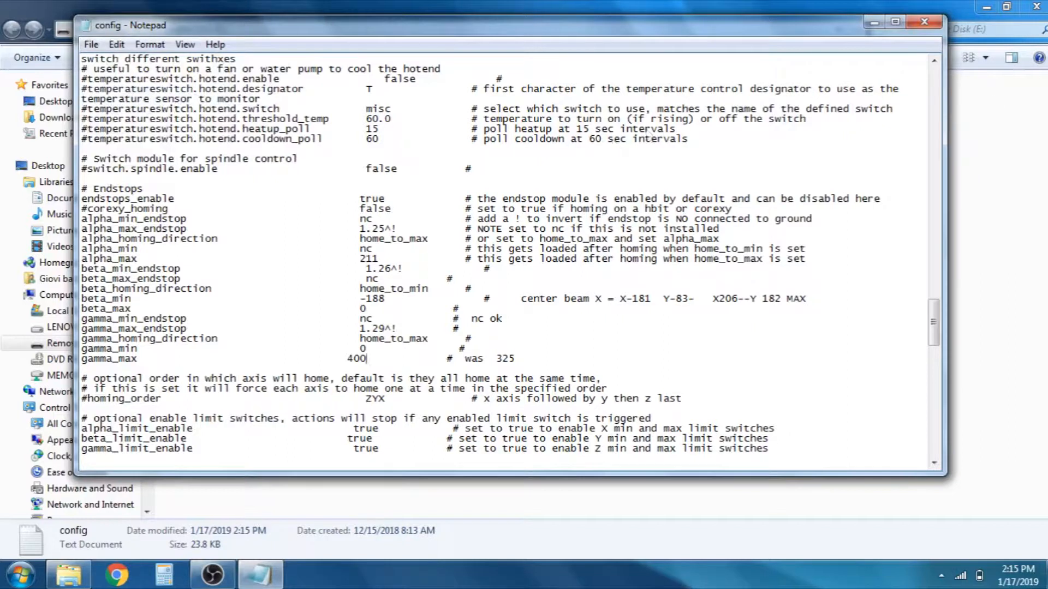
click(925, 22)
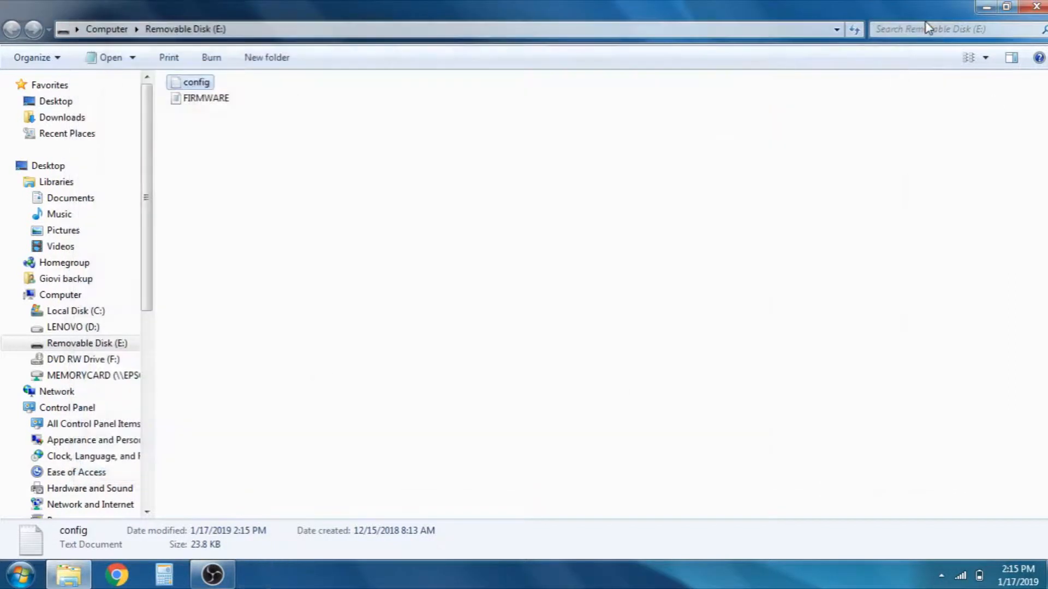